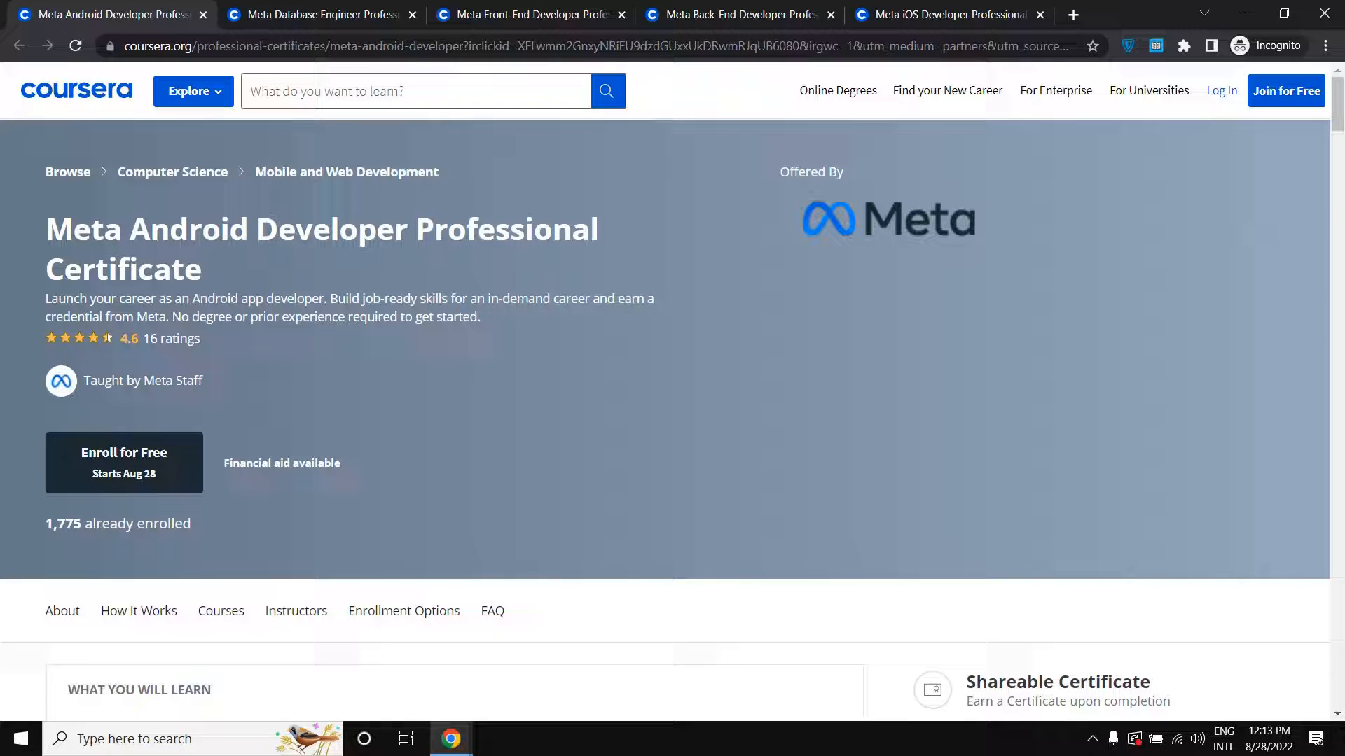
pyautogui.moveTo(347, 276)
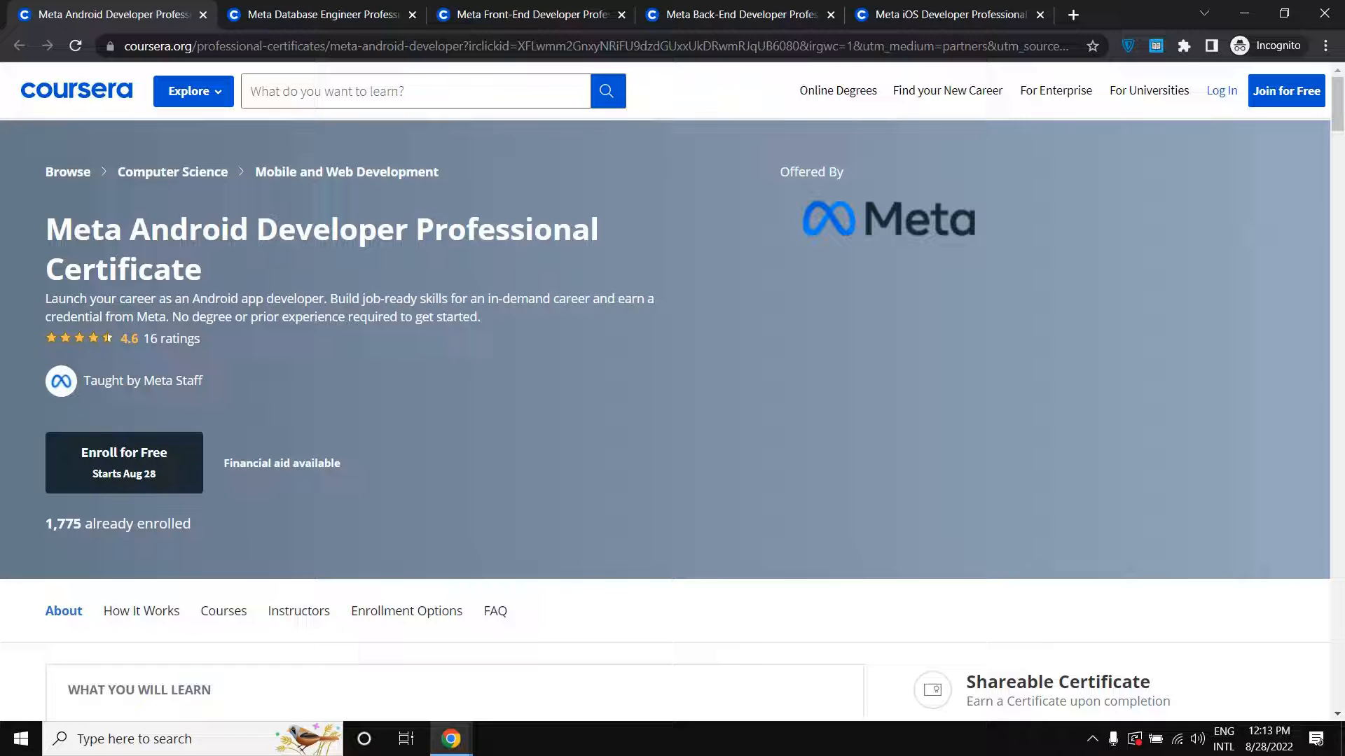
# Scroll the Android Developer page, then switch to the Meta Database Engineer certificate tab
pyautogui.scroll(-3)
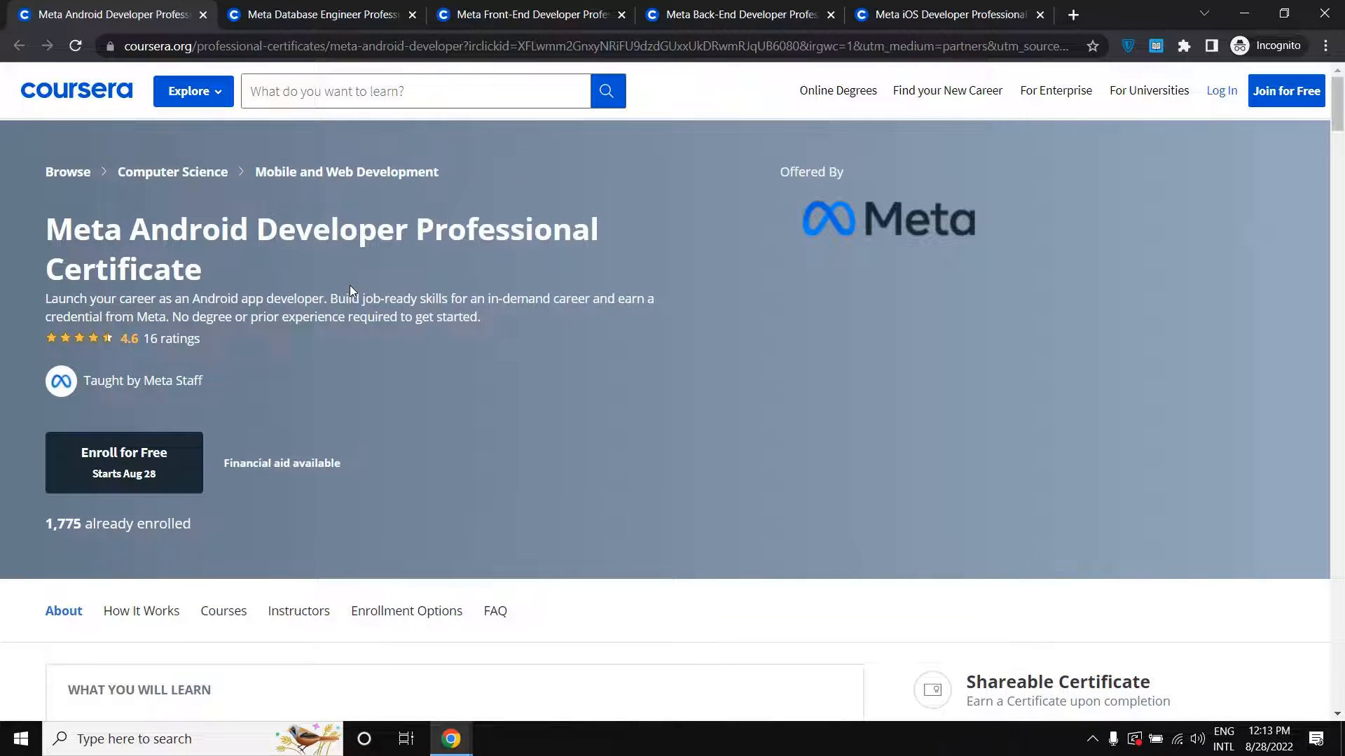
pyautogui.moveTo(307, 302)
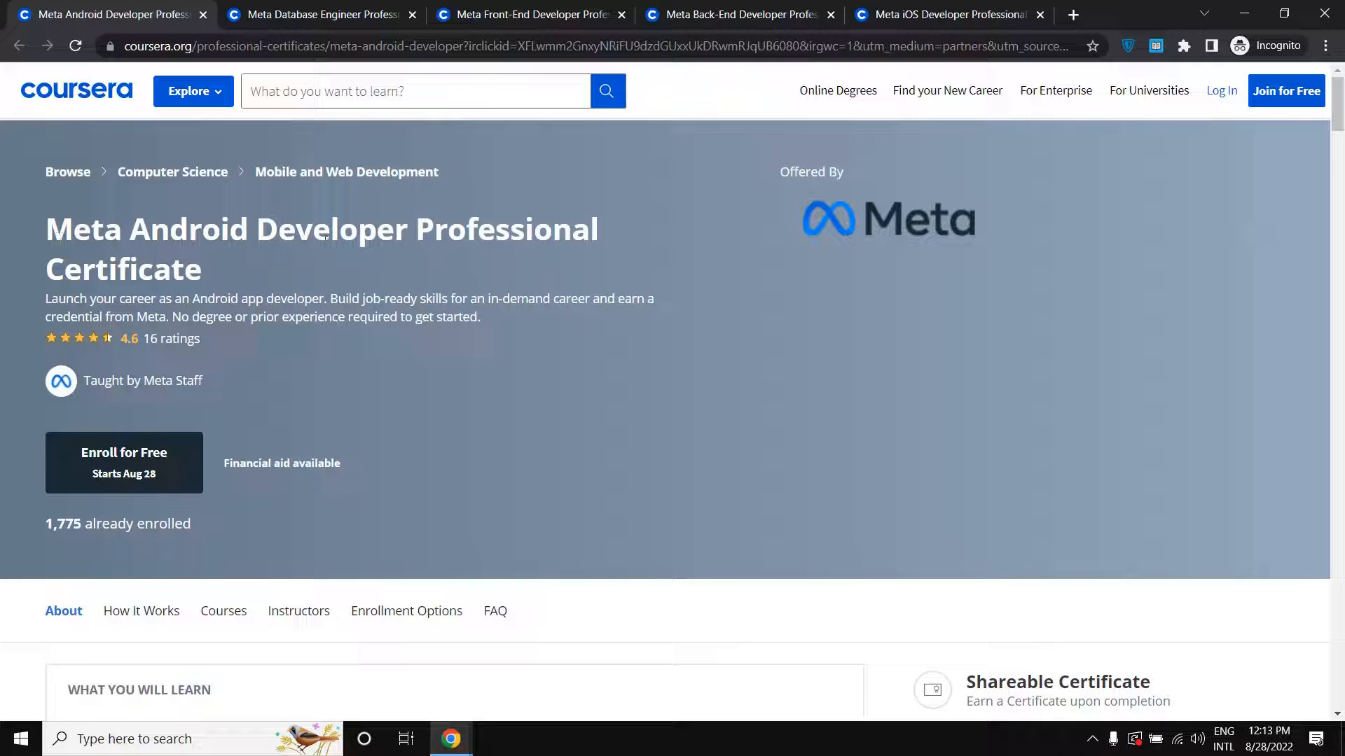
pyautogui.moveTo(269, 296)
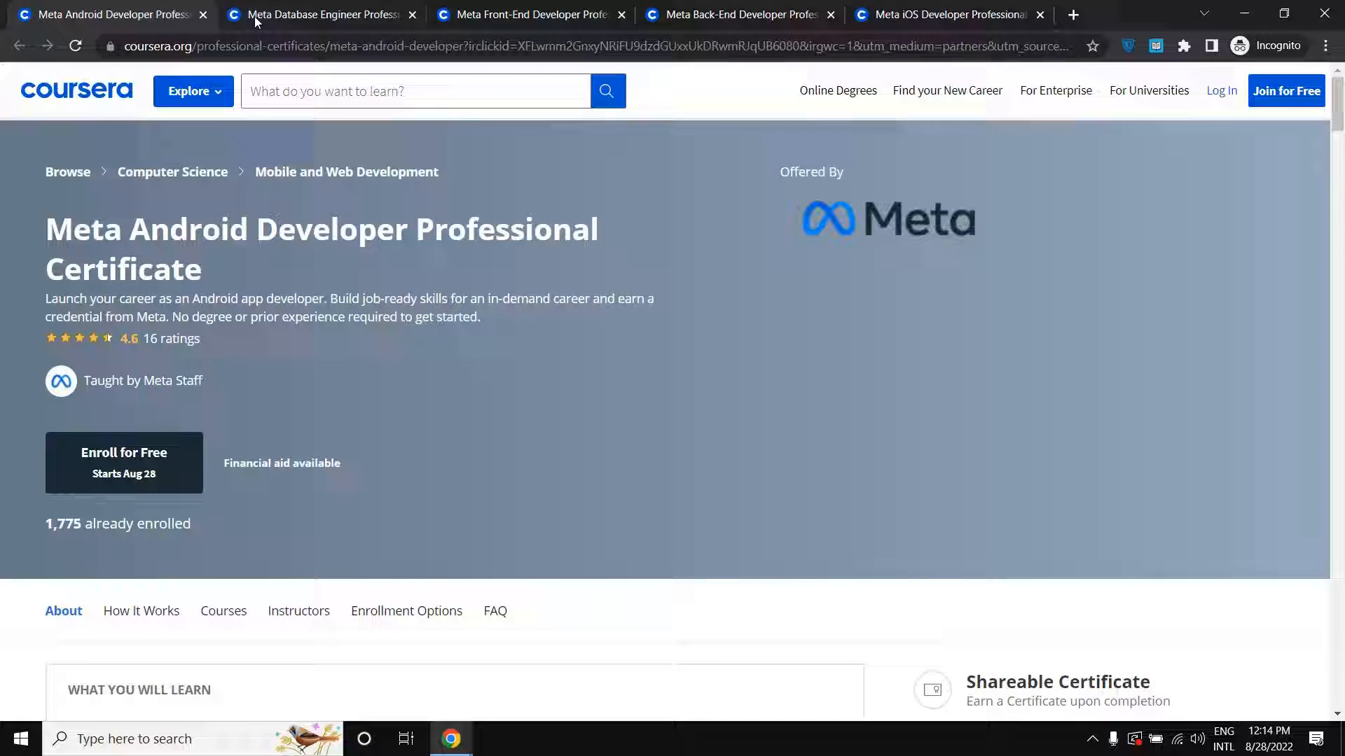
pyautogui.click(322, 14)
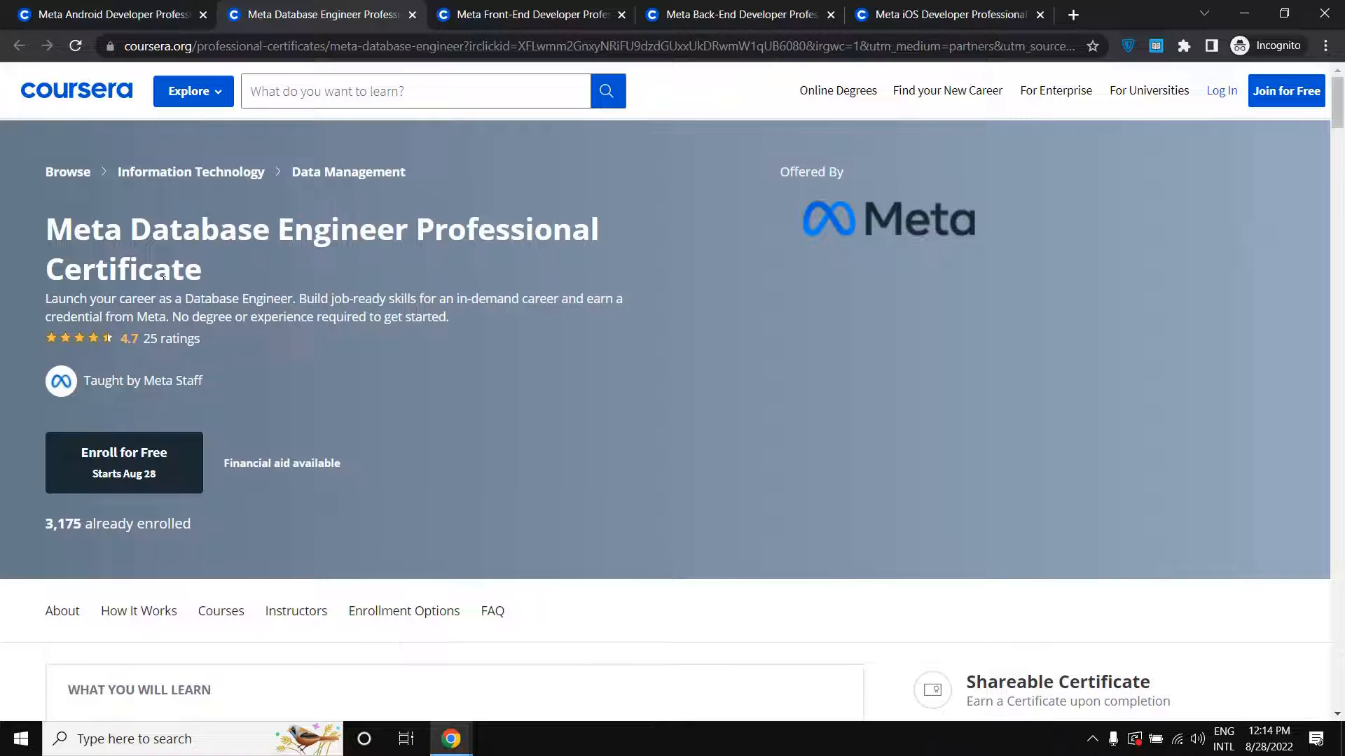
pyautogui.moveTo(318, 270)
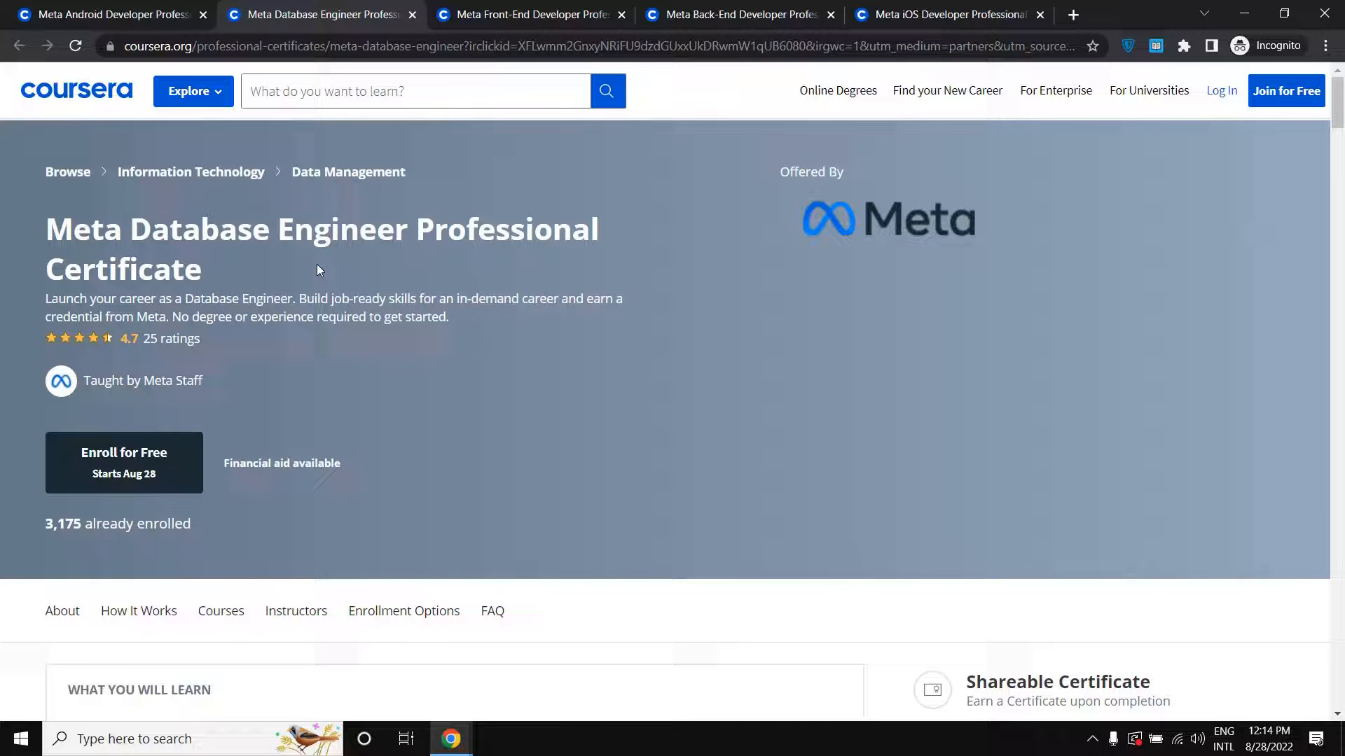
pyautogui.moveTo(233, 277)
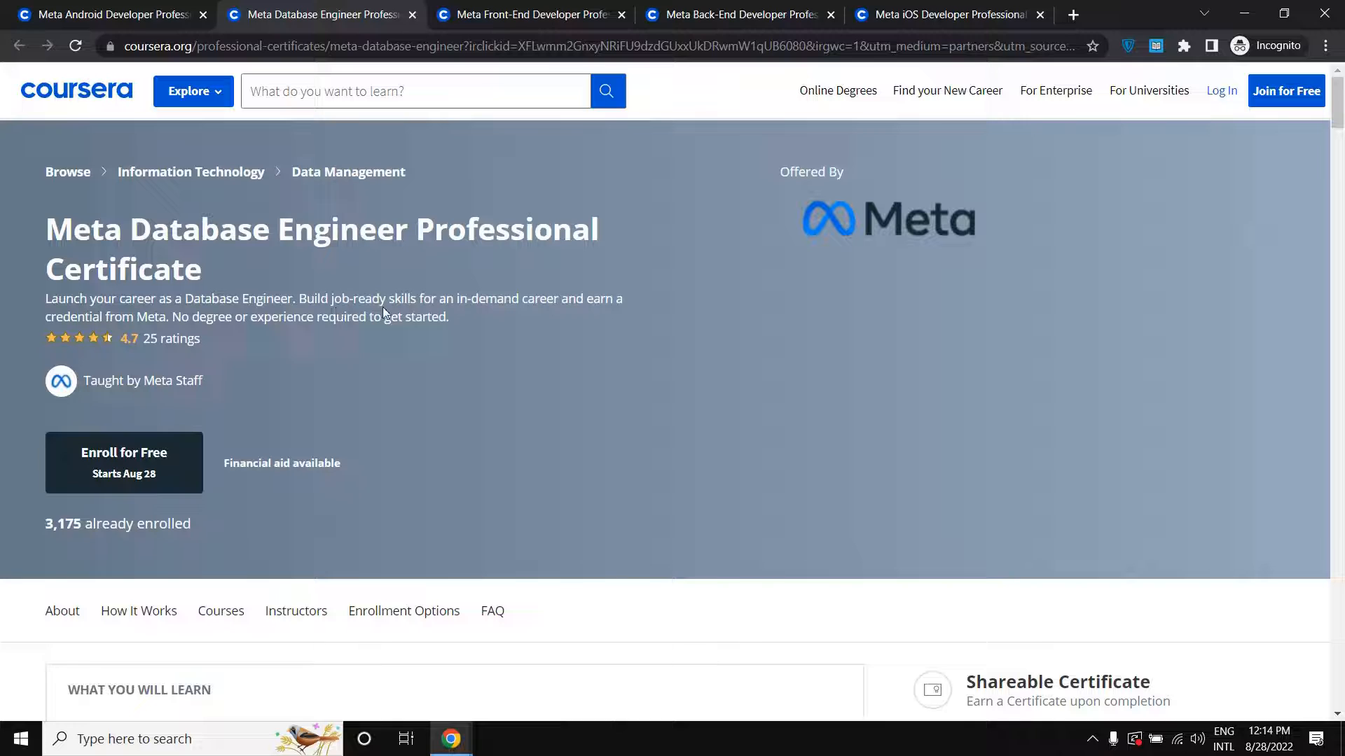
pyautogui.moveTo(486, 314)
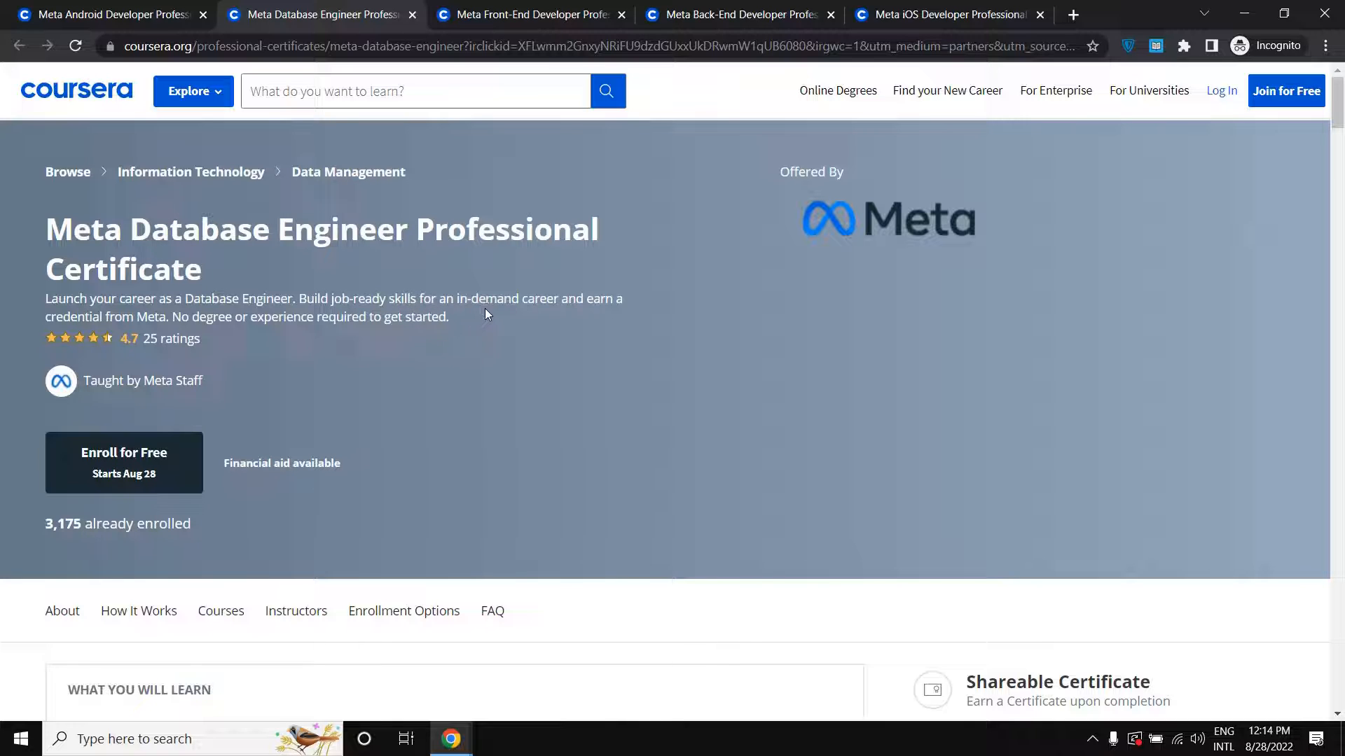
# Switch to the Meta Front-End Developer Professional Certificate tab
pyautogui.click(527, 14)
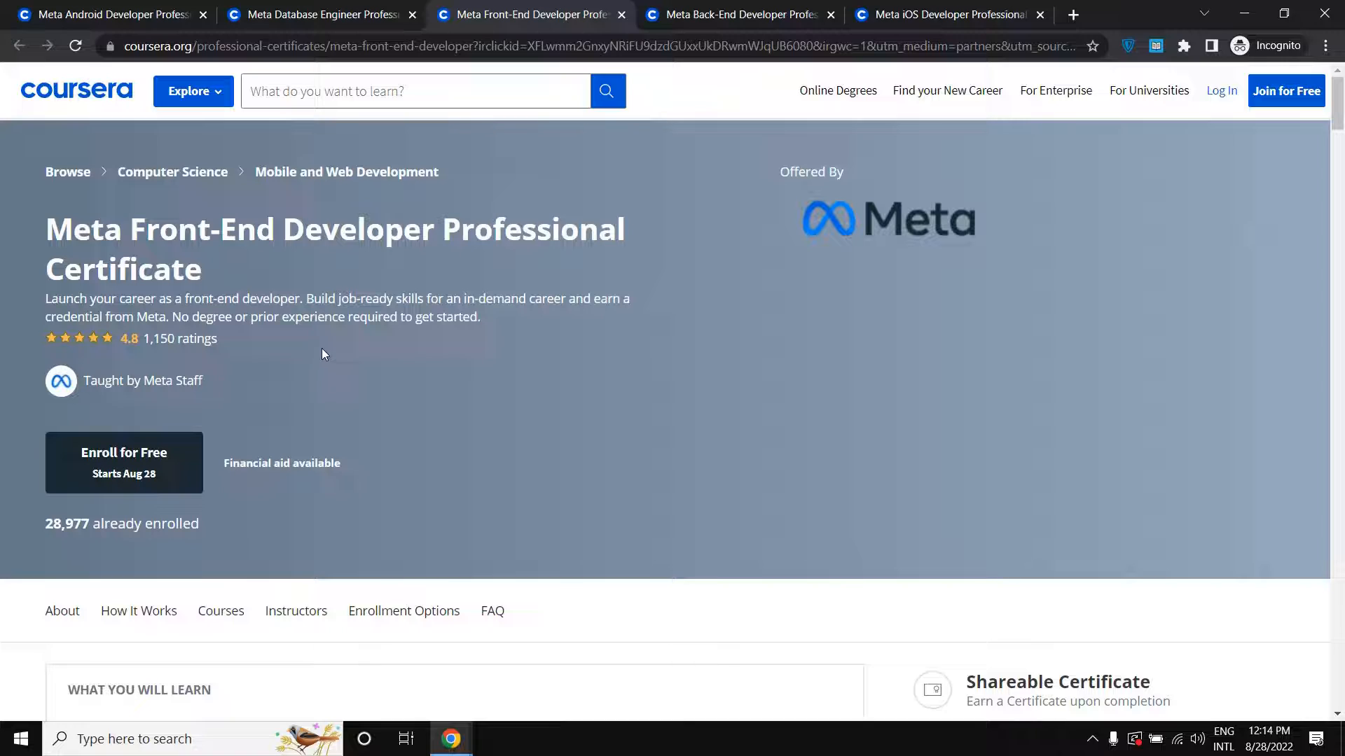
pyautogui.moveTo(134, 549)
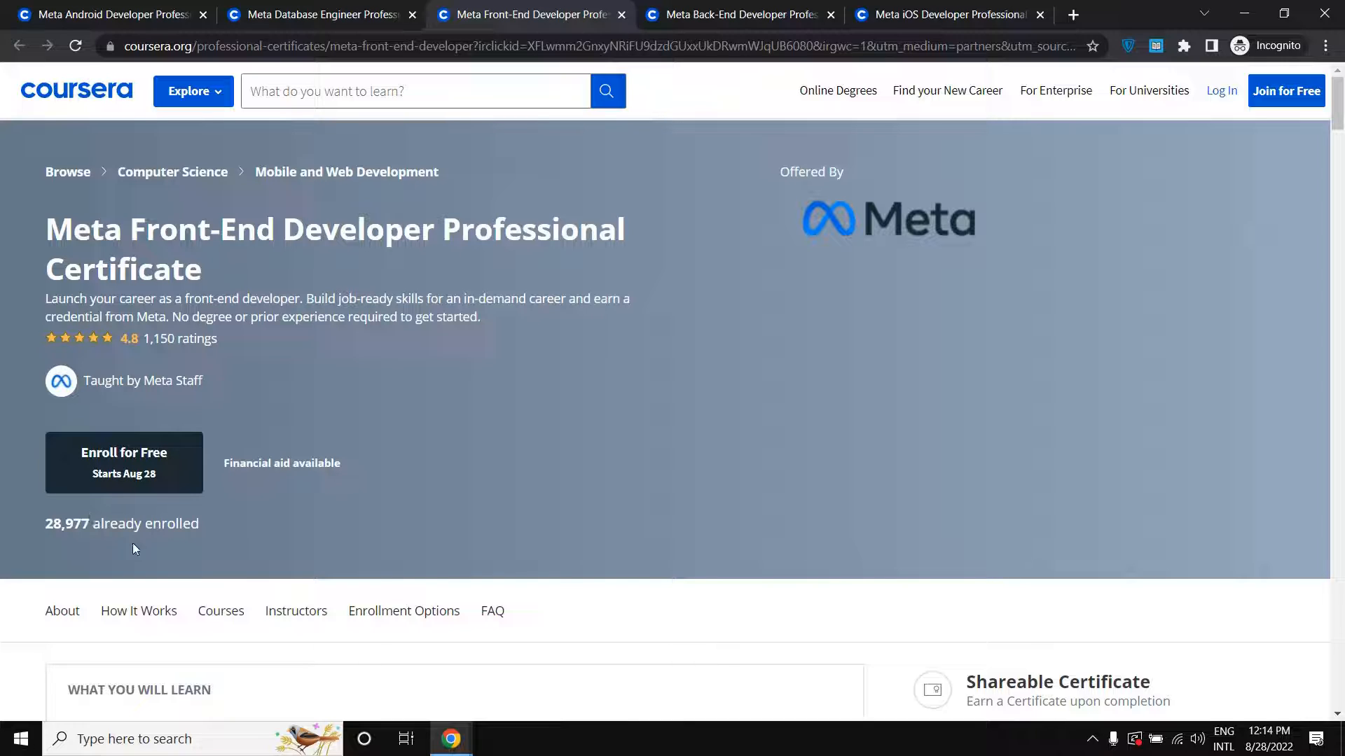
pyautogui.moveTo(70, 538)
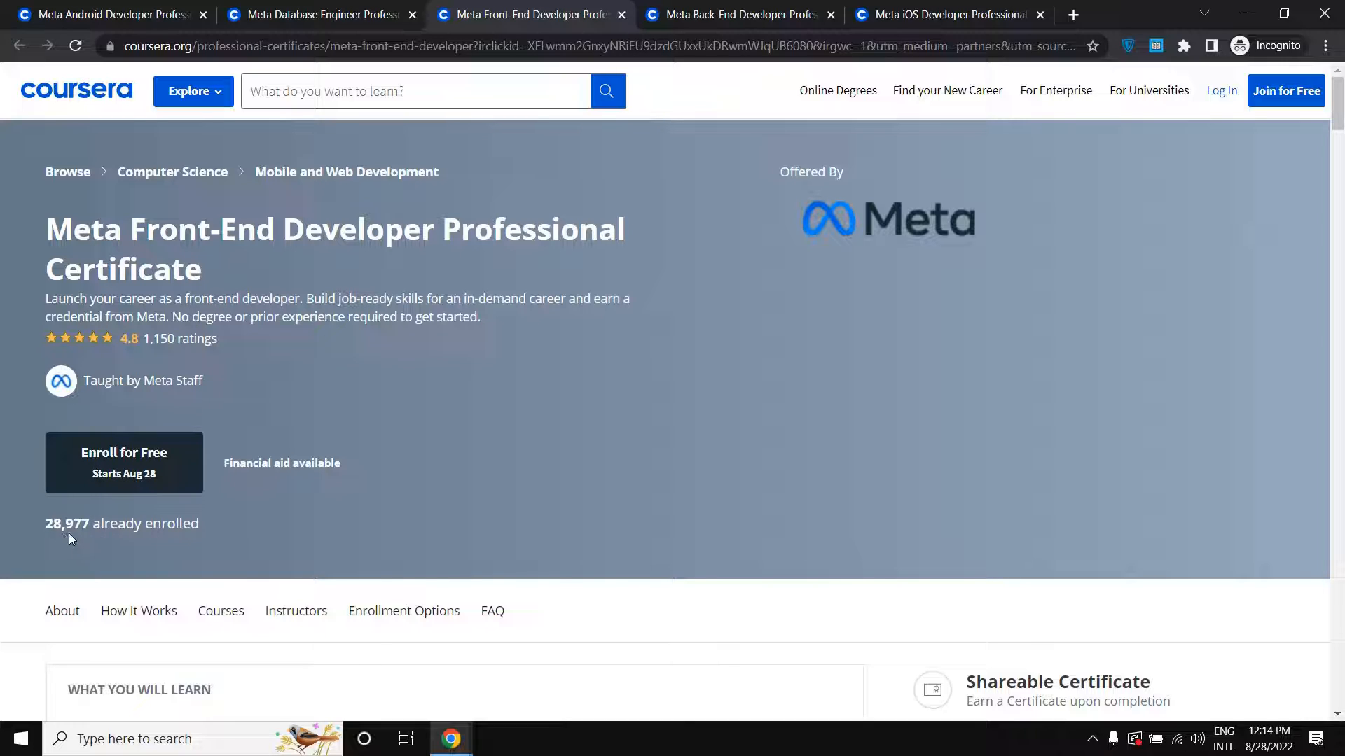
pyautogui.moveTo(80, 538)
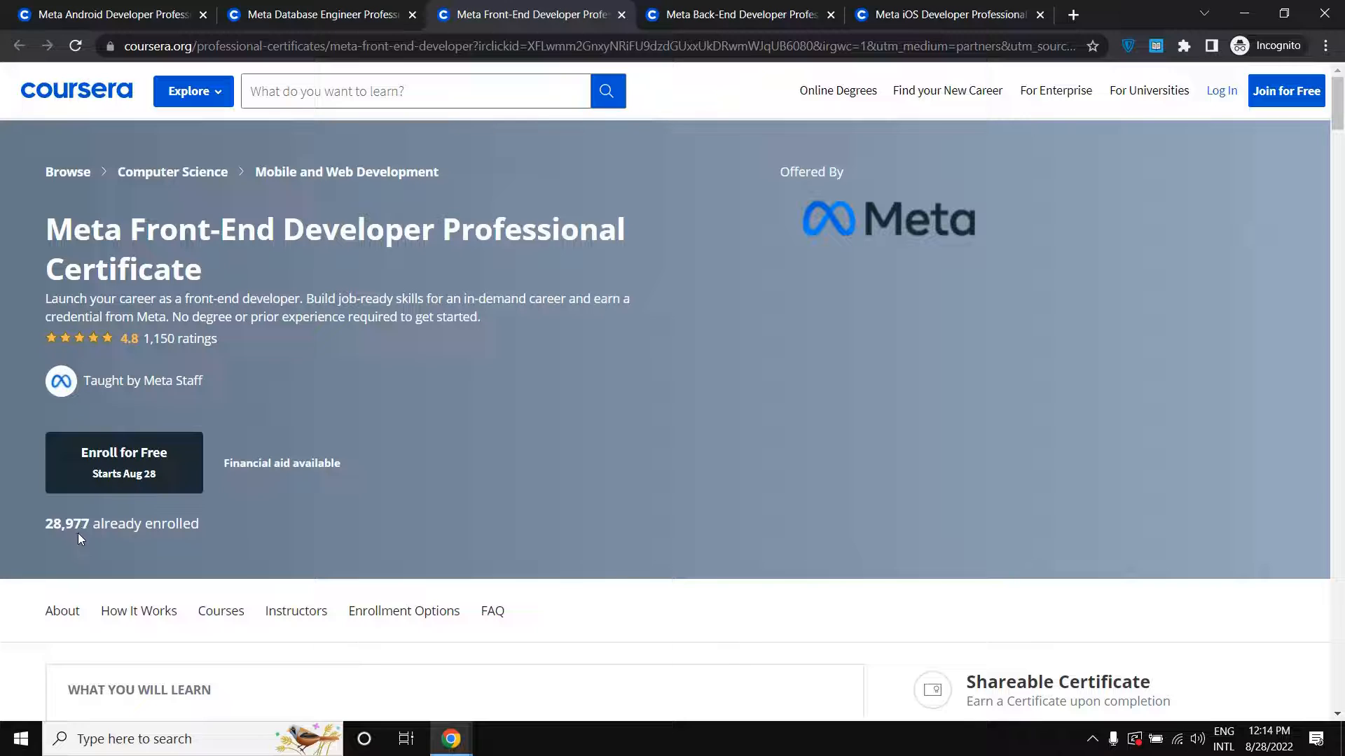
# View the Meta Back-End Developer certificate tab, then switch to the Meta iOS Developer tab
pyautogui.click(735, 14)
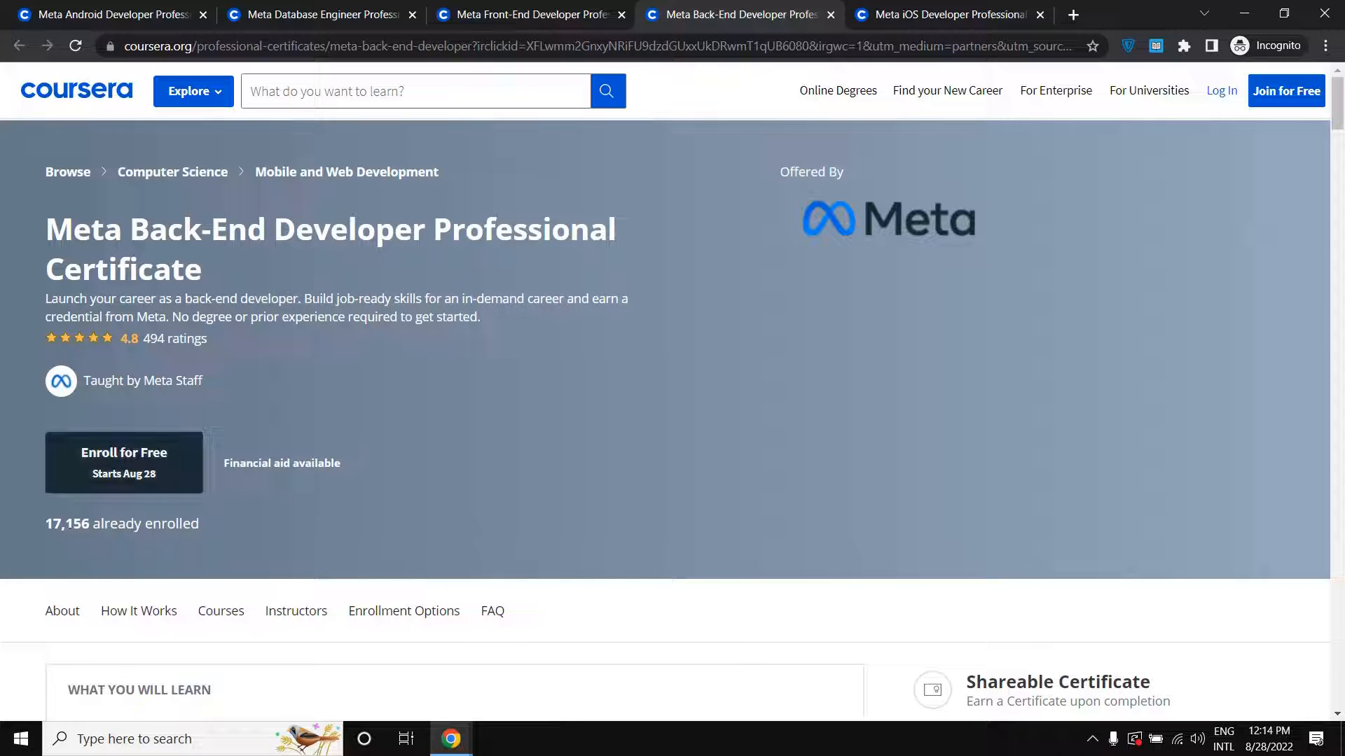
pyautogui.moveTo(693, 261)
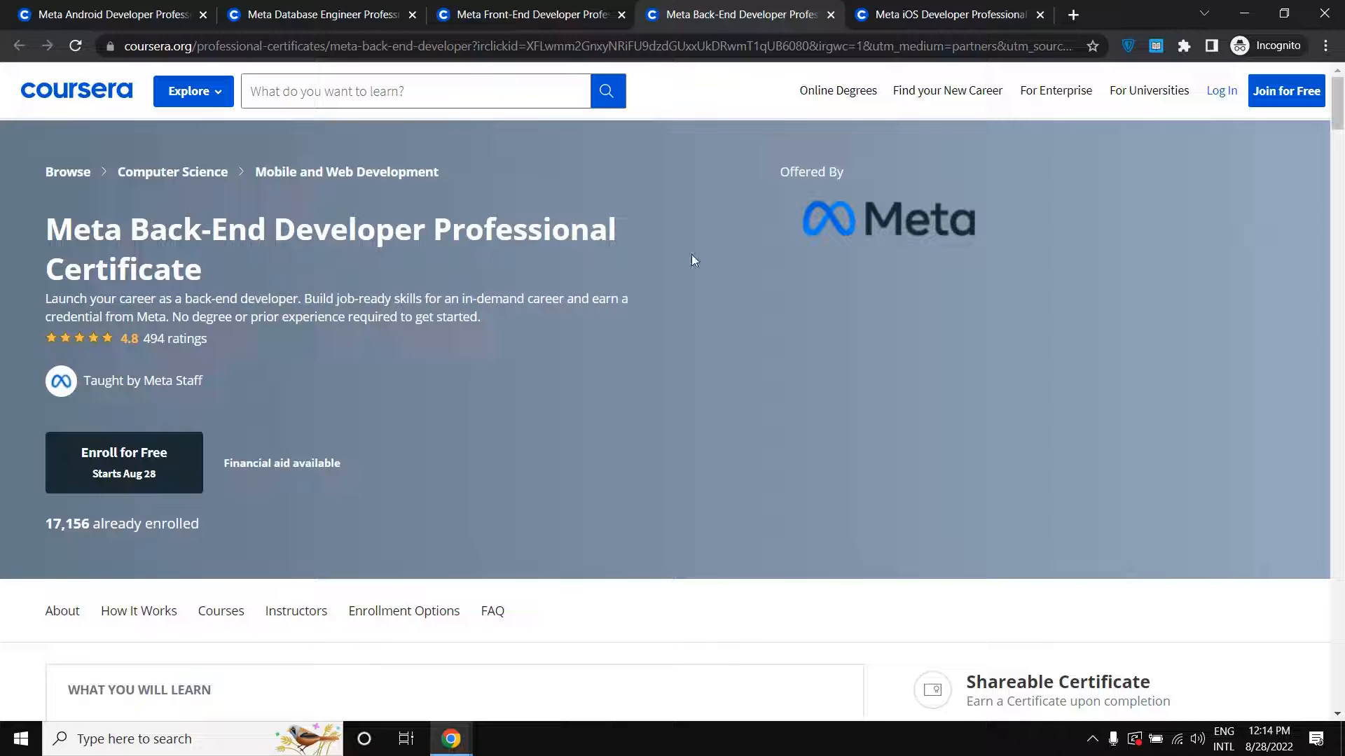
pyautogui.moveTo(505, 234)
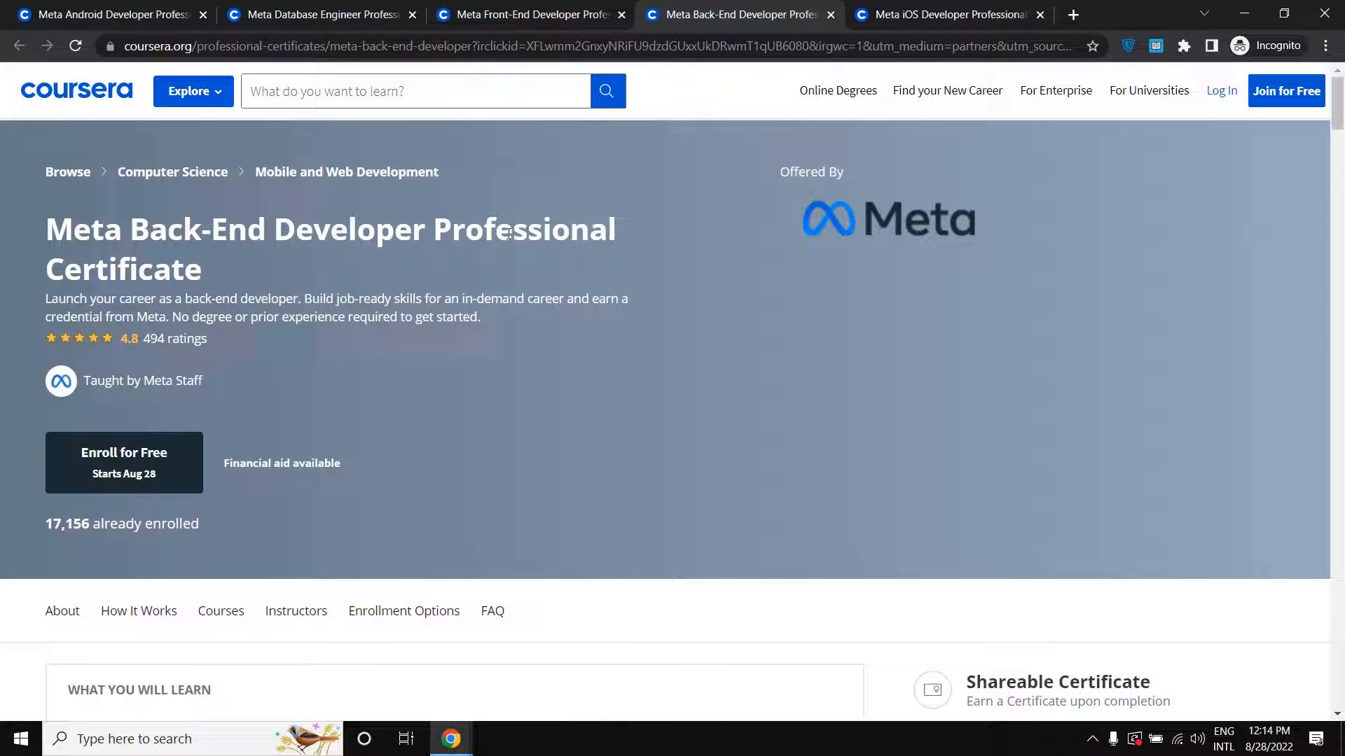
pyautogui.click(943, 14)
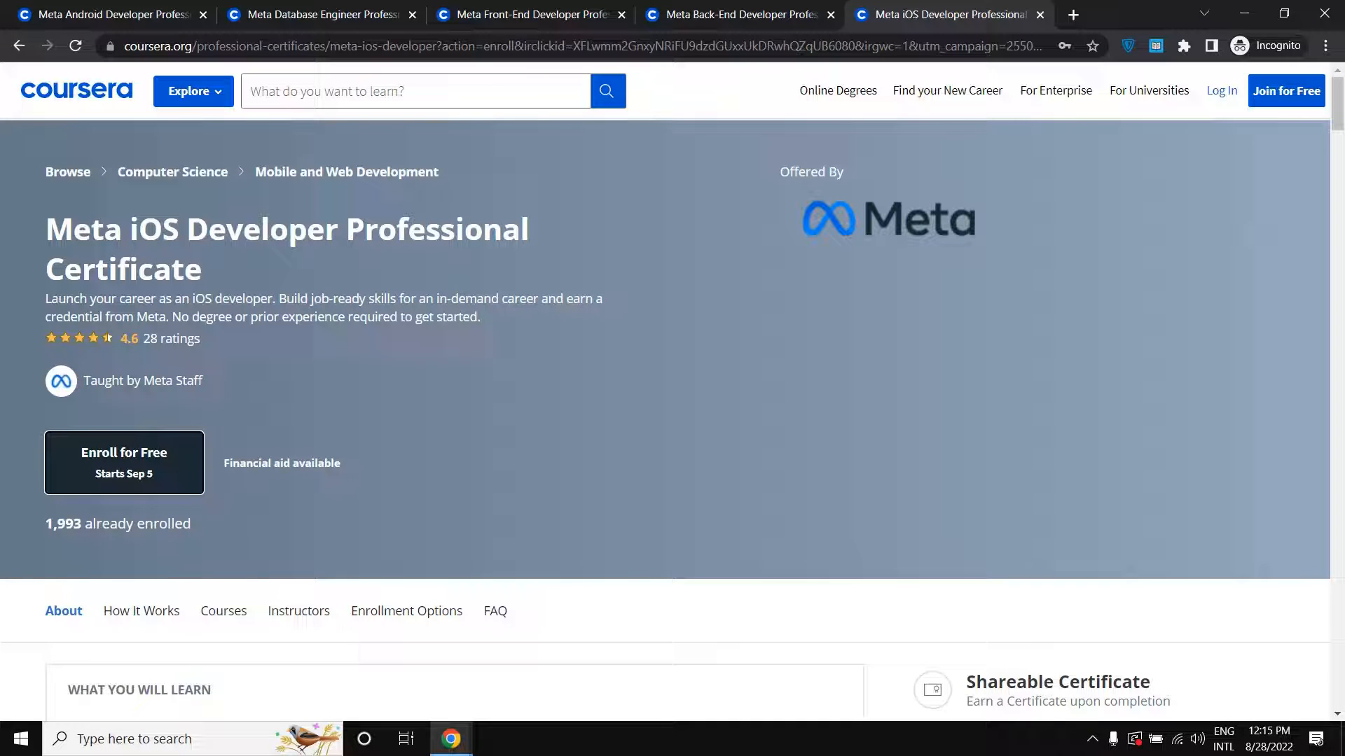
pyautogui.moveTo(509, 313)
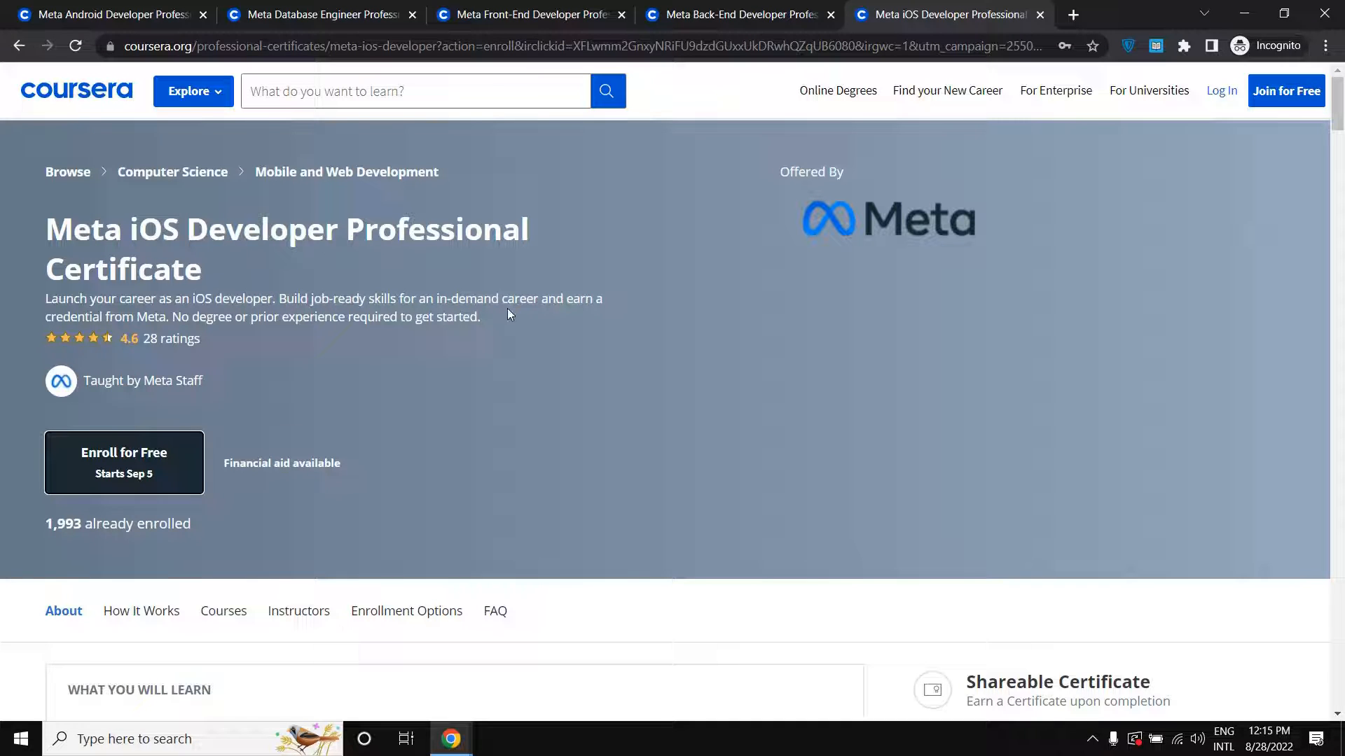
pyautogui.moveTo(479, 271)
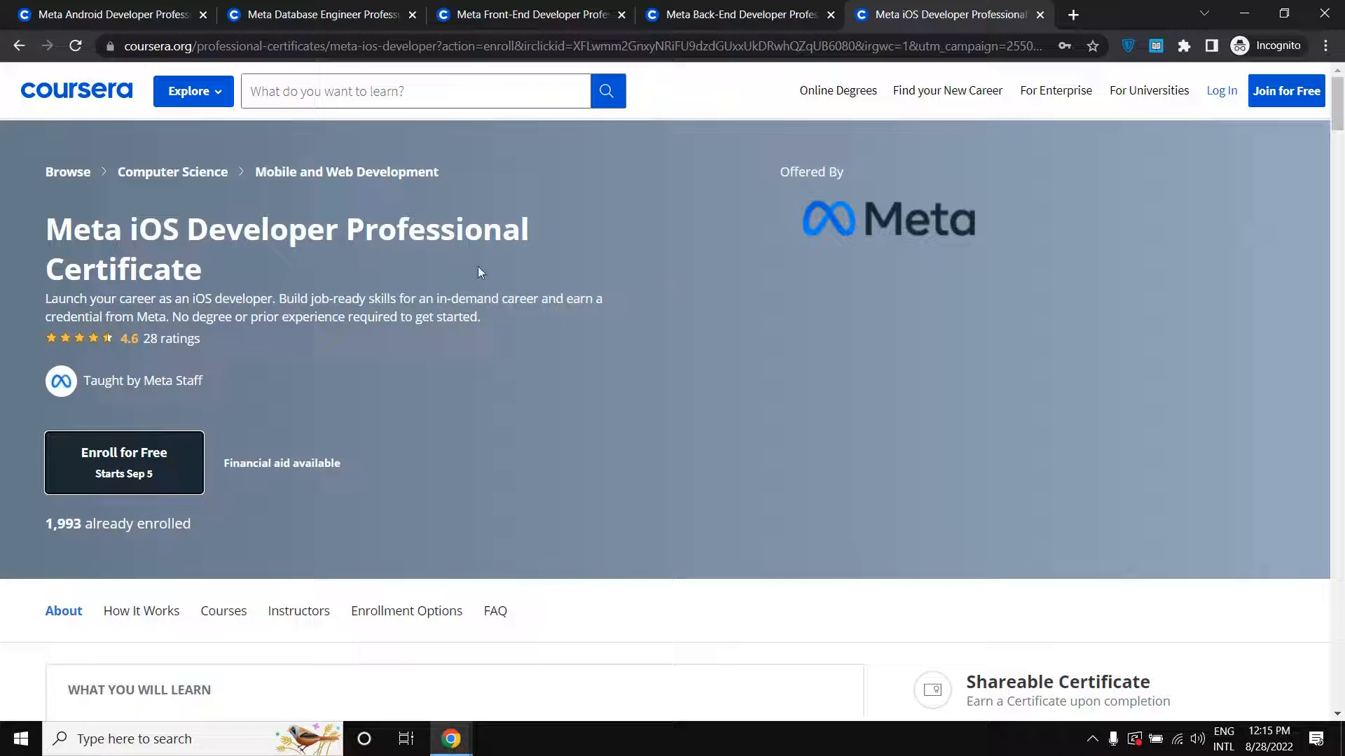
pyautogui.moveTo(341, 352)
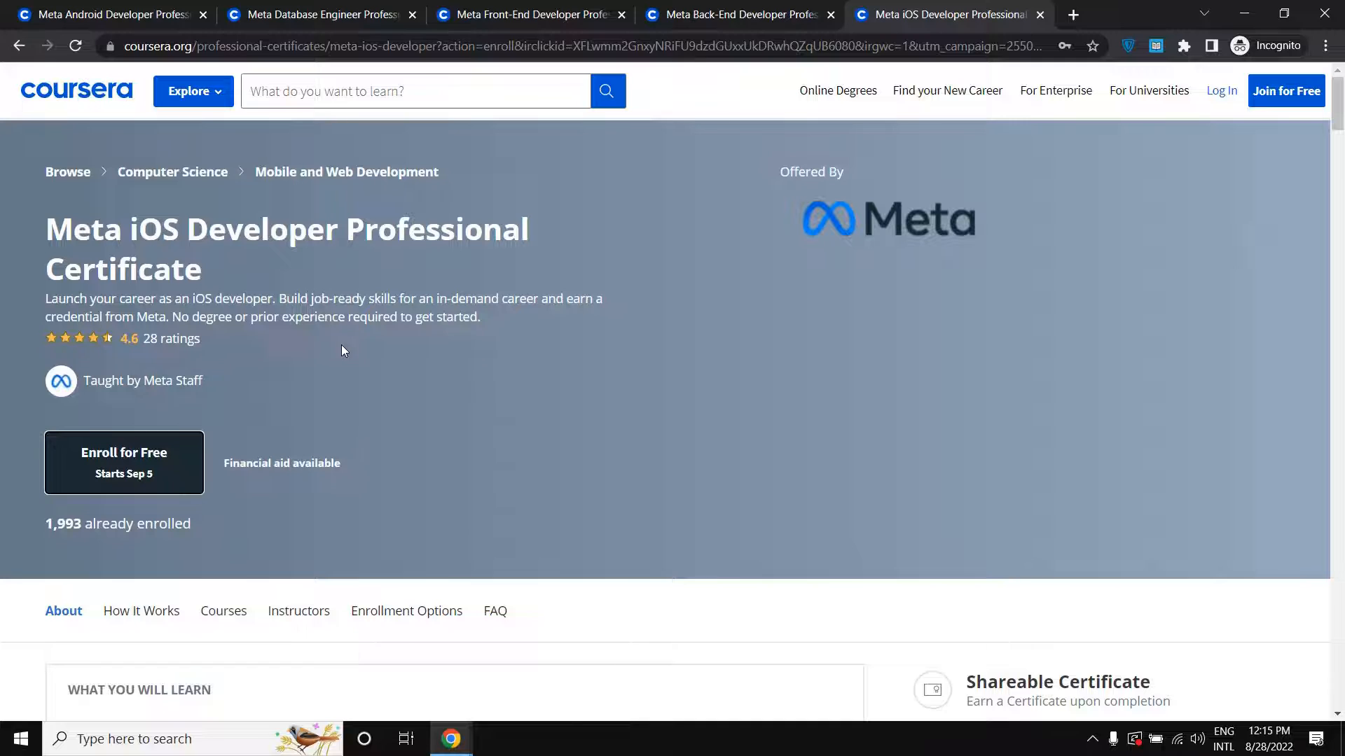
pyautogui.moveTo(340, 350)
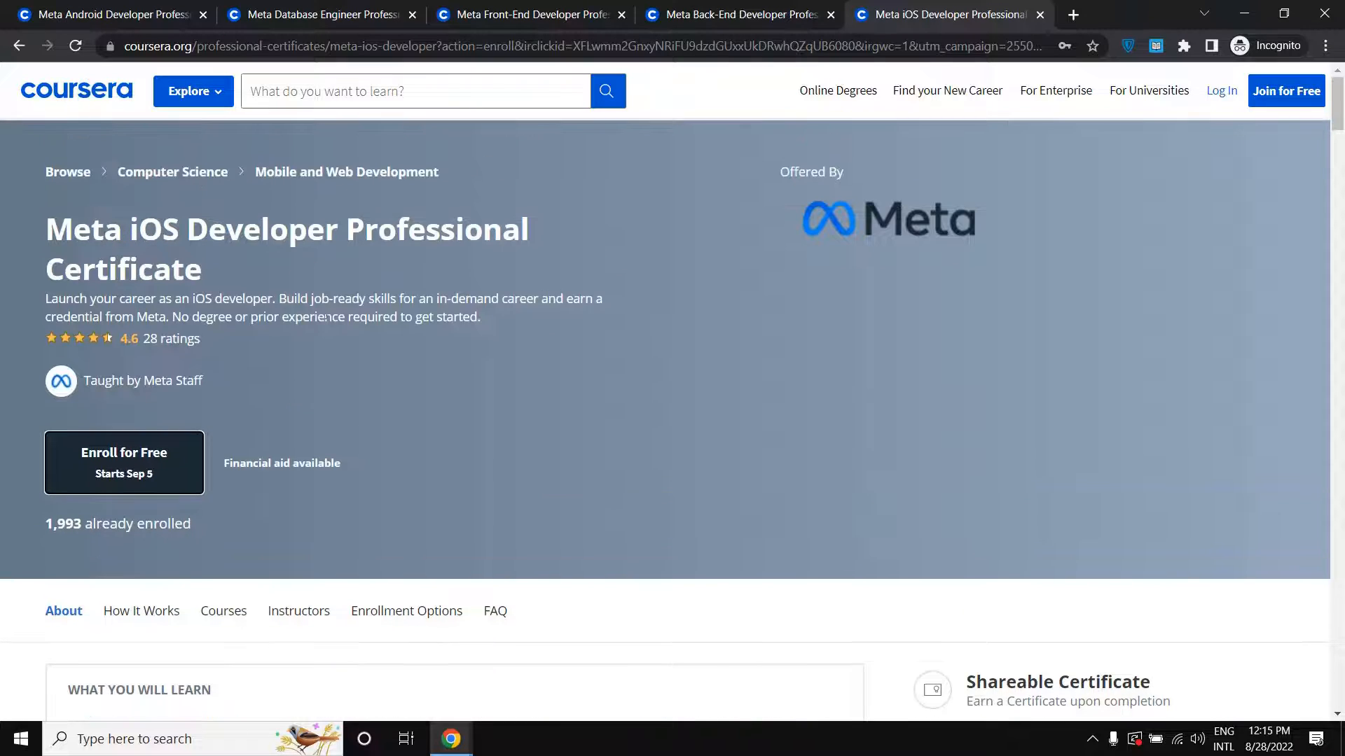